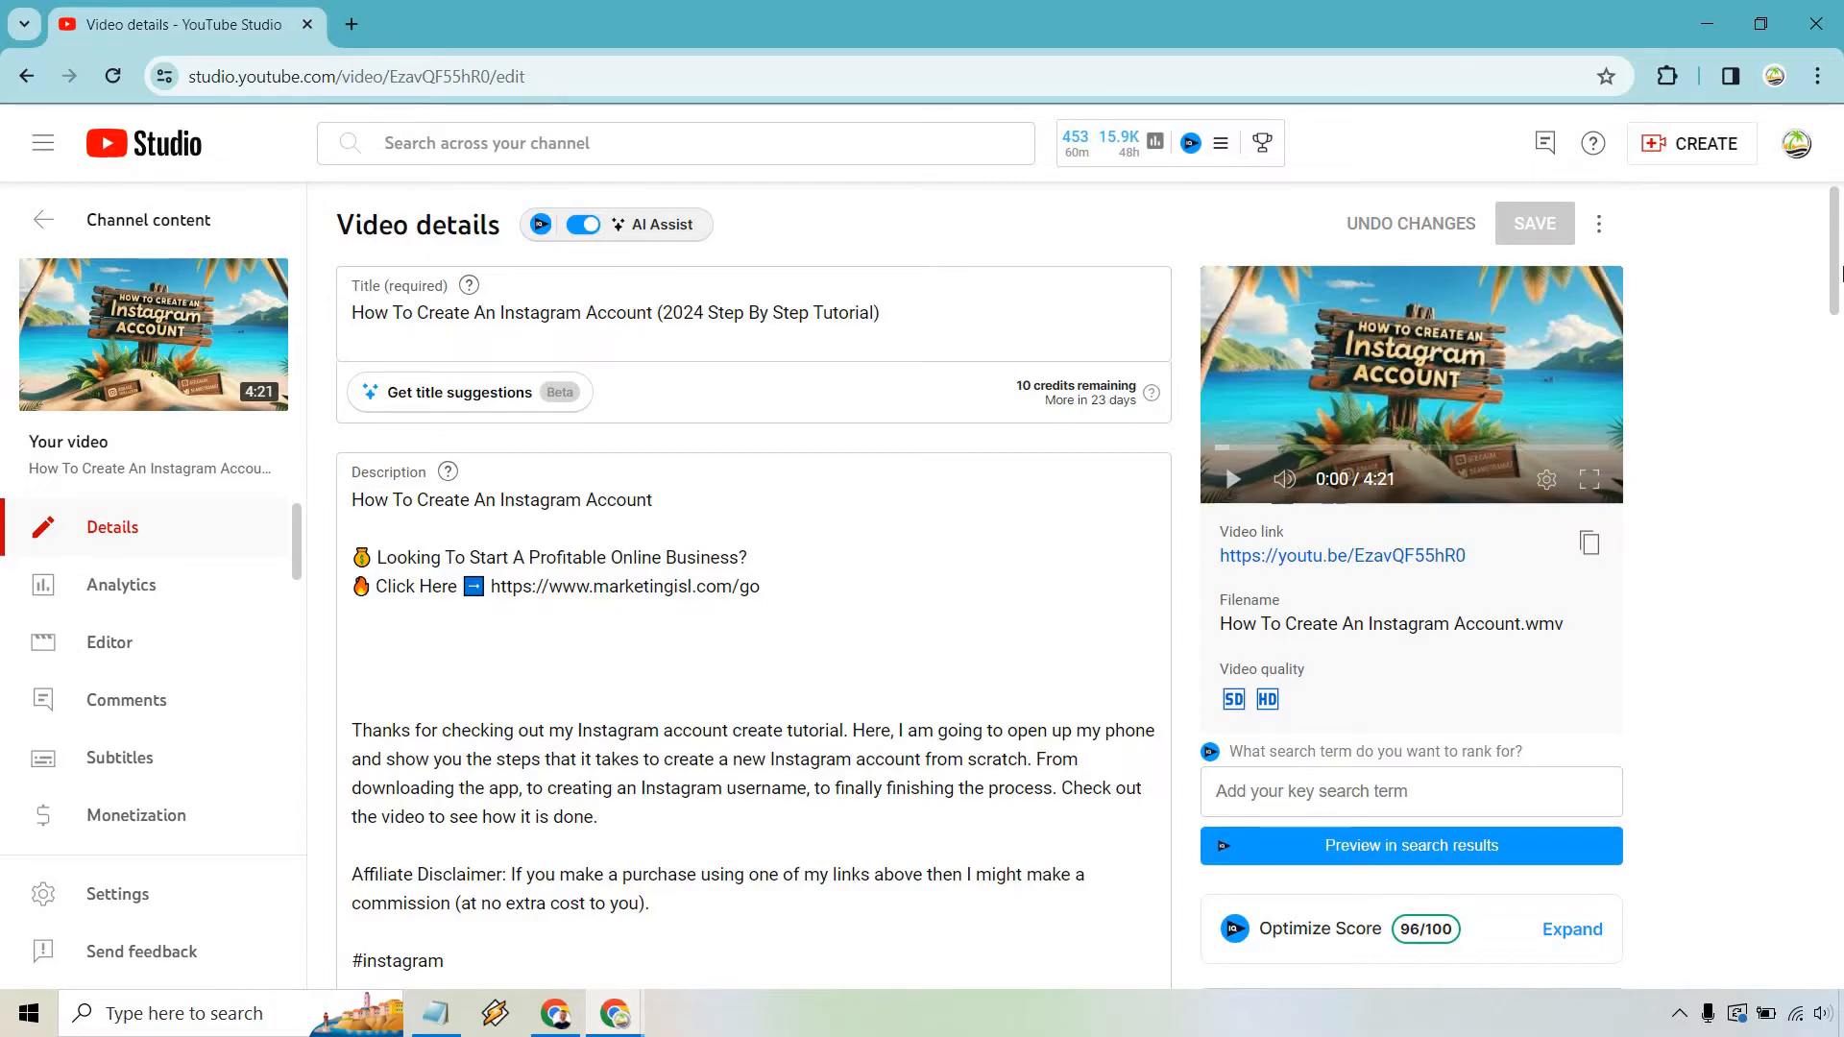
# Reveal the change and download options on the current custom thumbnail in Video details
pyautogui.scroll(-3)
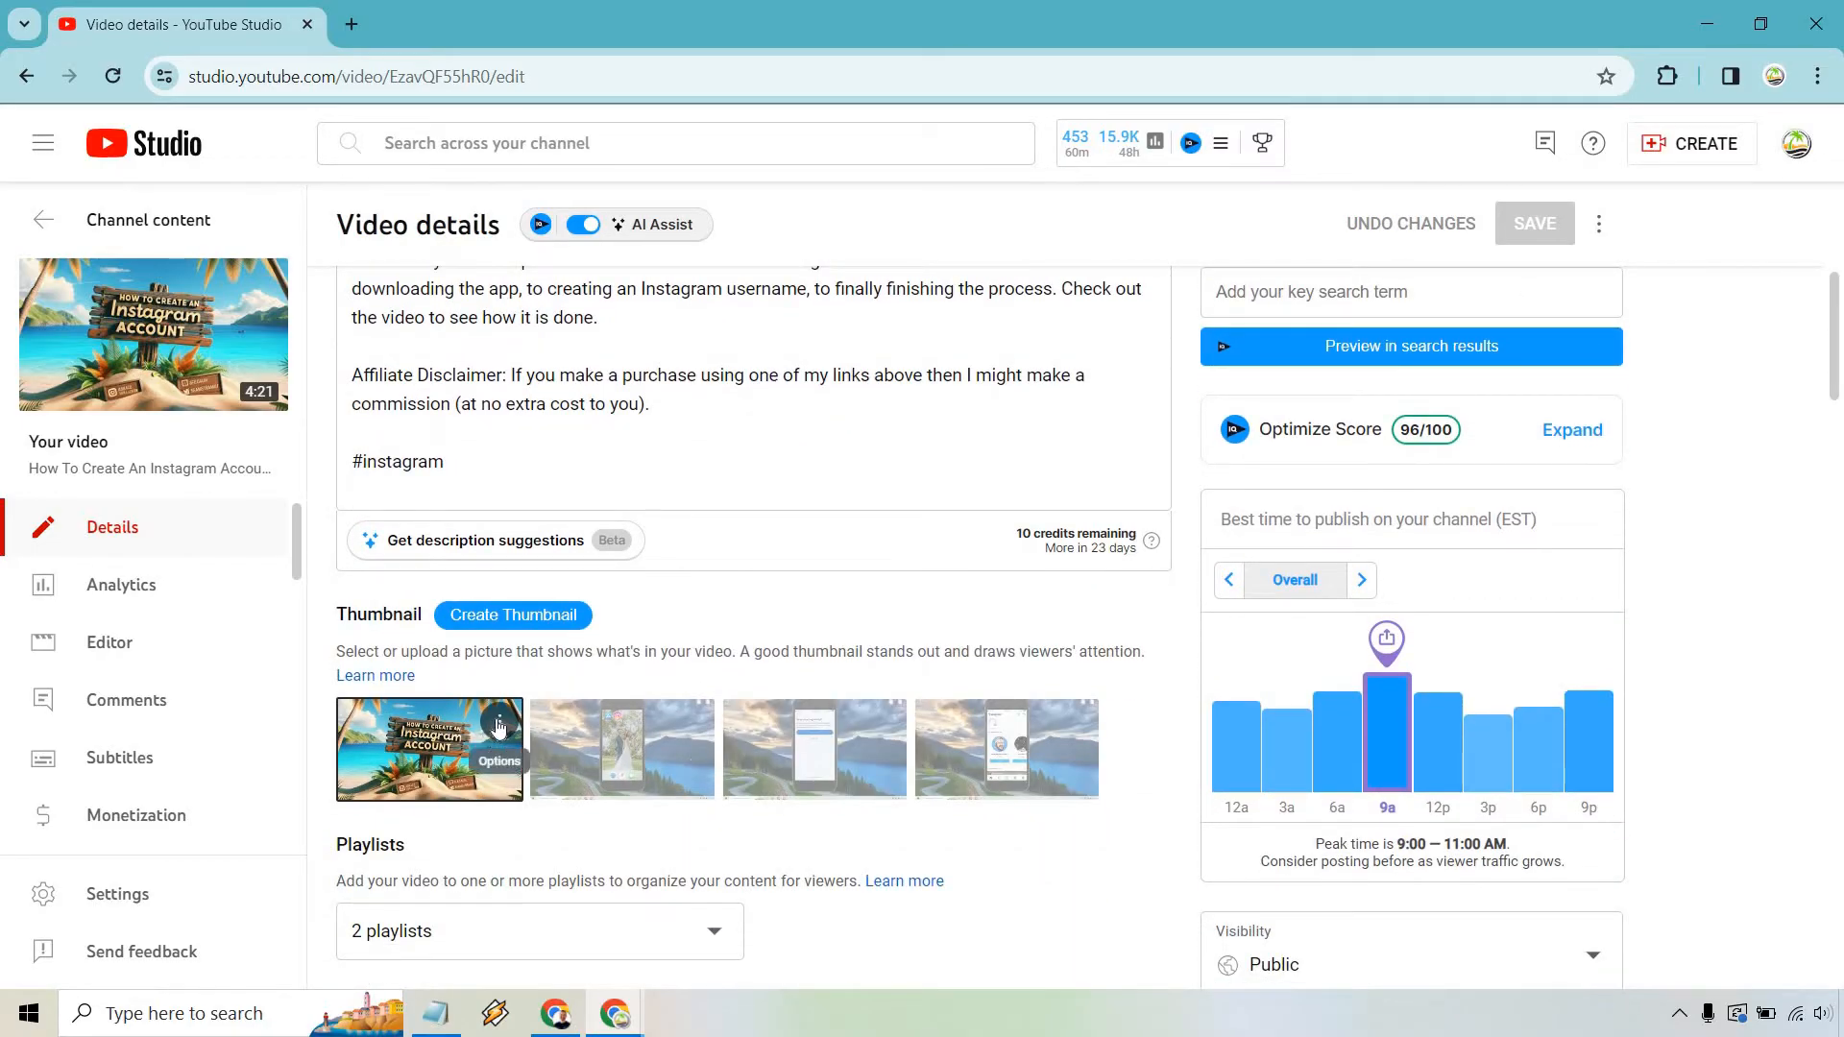
pyautogui.click(499, 747)
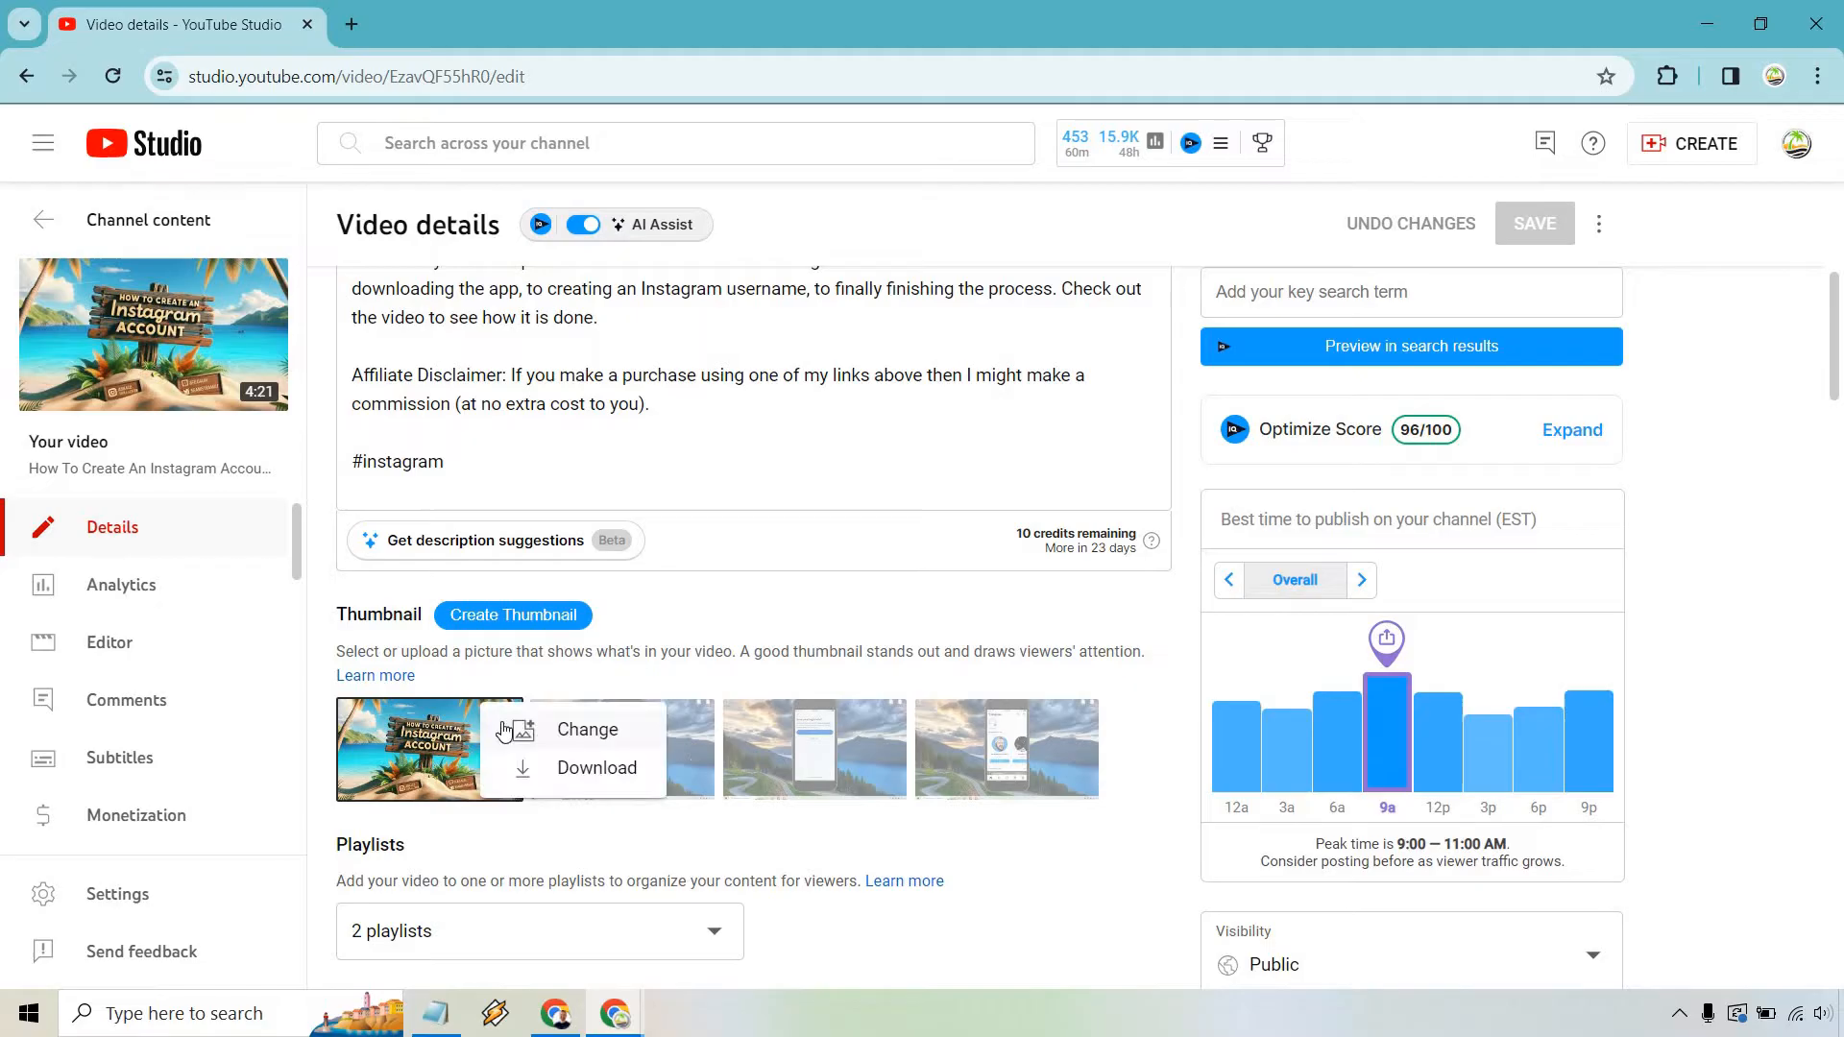
pyautogui.moveTo(584, 772)
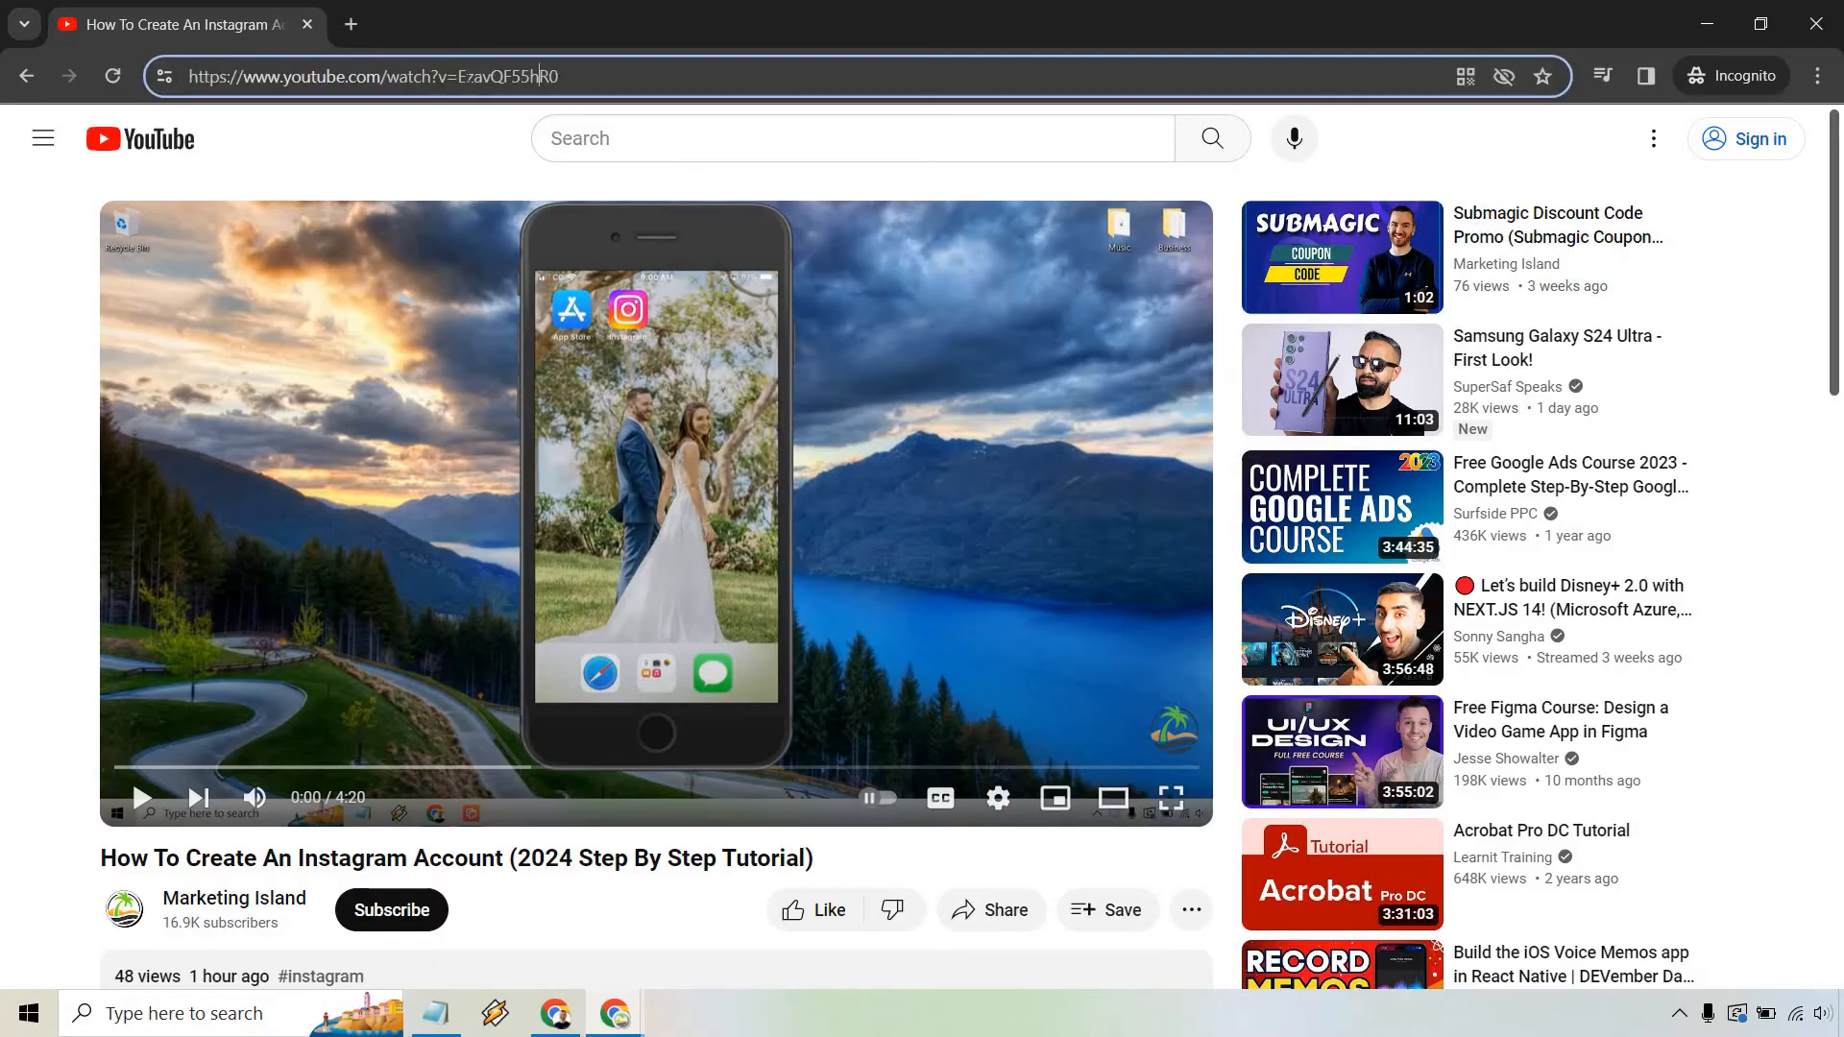
# Select the video ID after v= in the watch page address bar
pyautogui.doubleClick(507, 77)
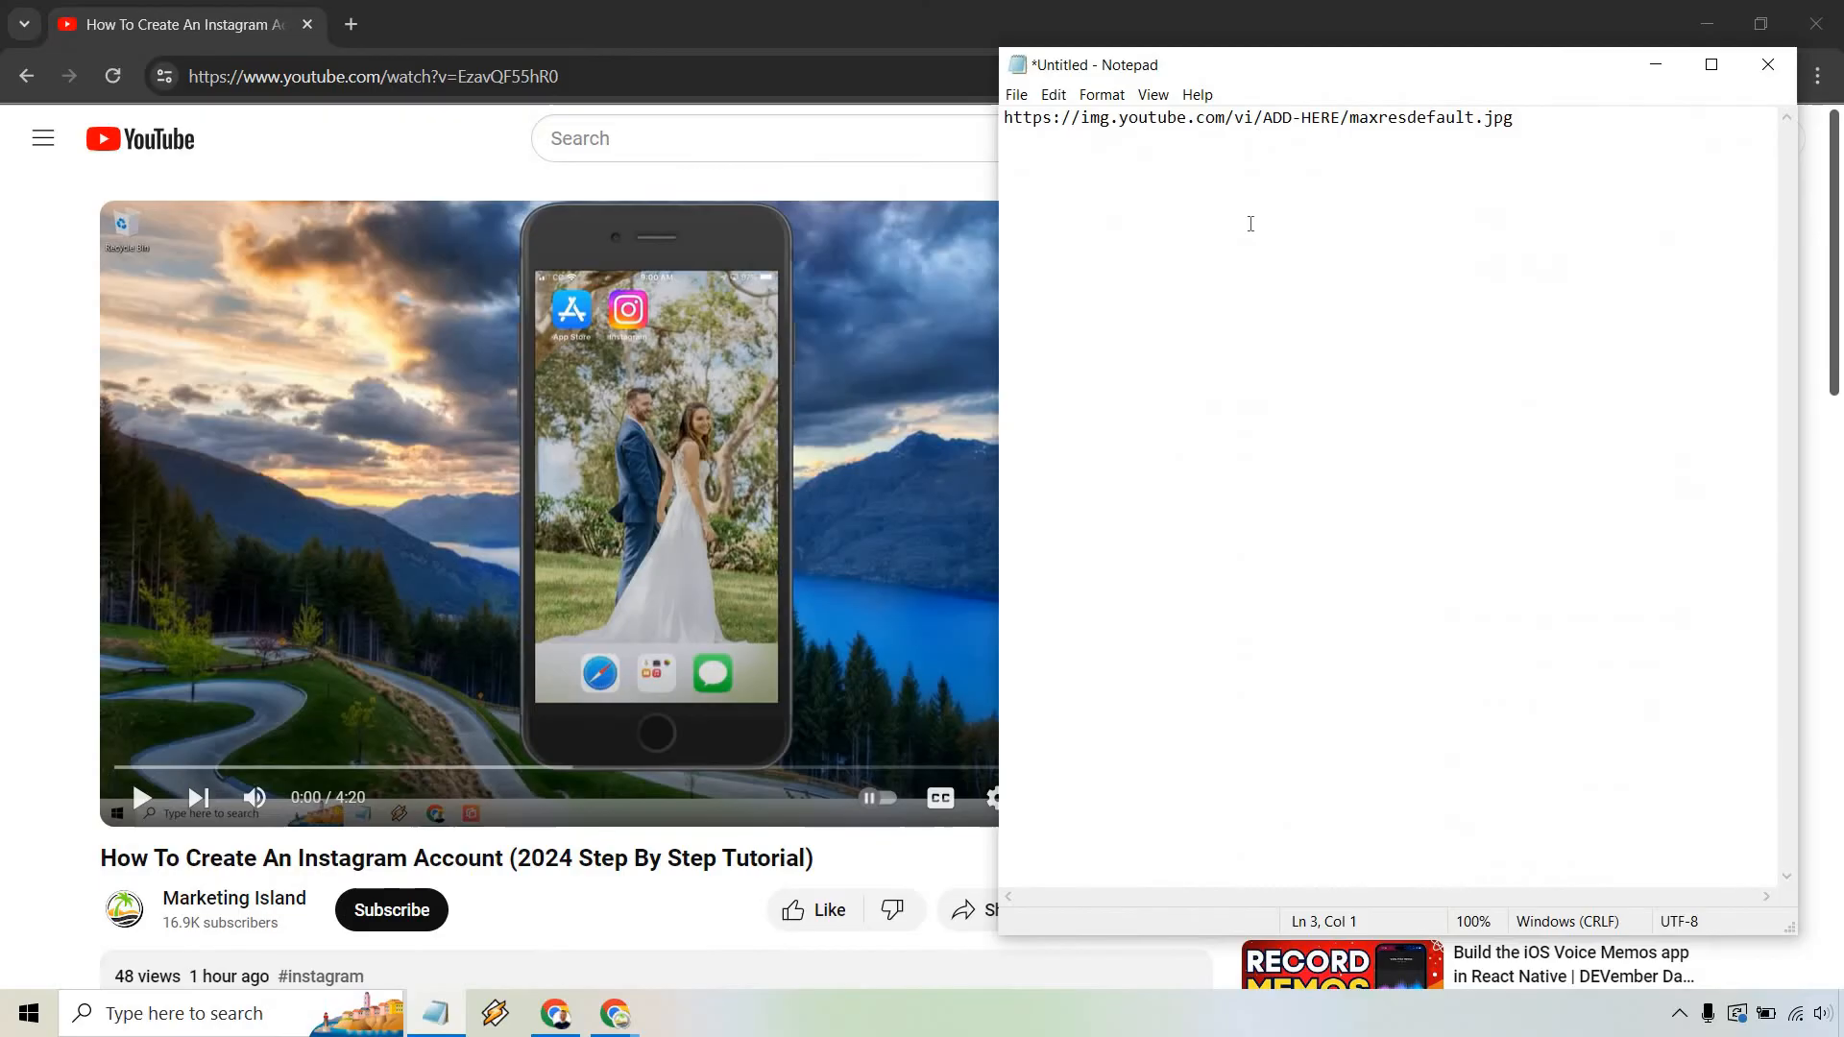
# Add the video ID EzavQF55hR0 and select the ADD-HERE placeholder in the maxresdefault URL template
pyautogui.write('EzavQF55hR0')
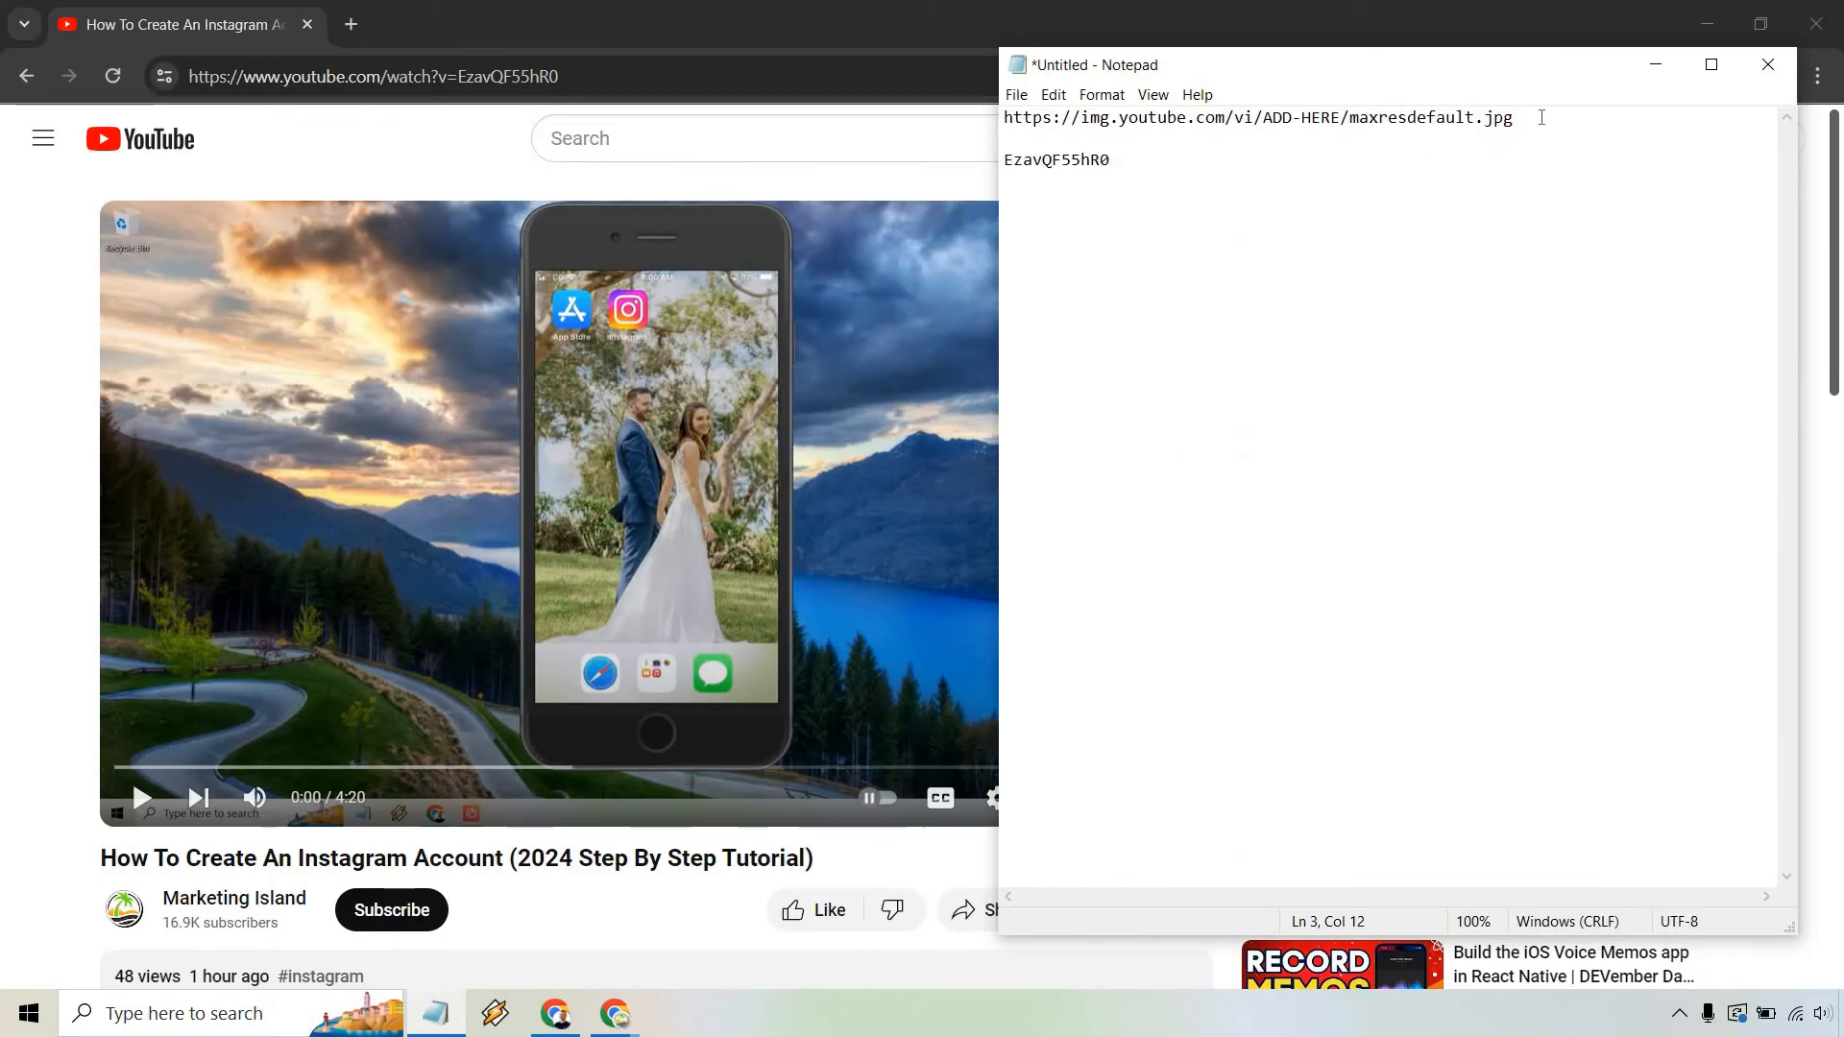
pyautogui.tripleClick(1256, 117)
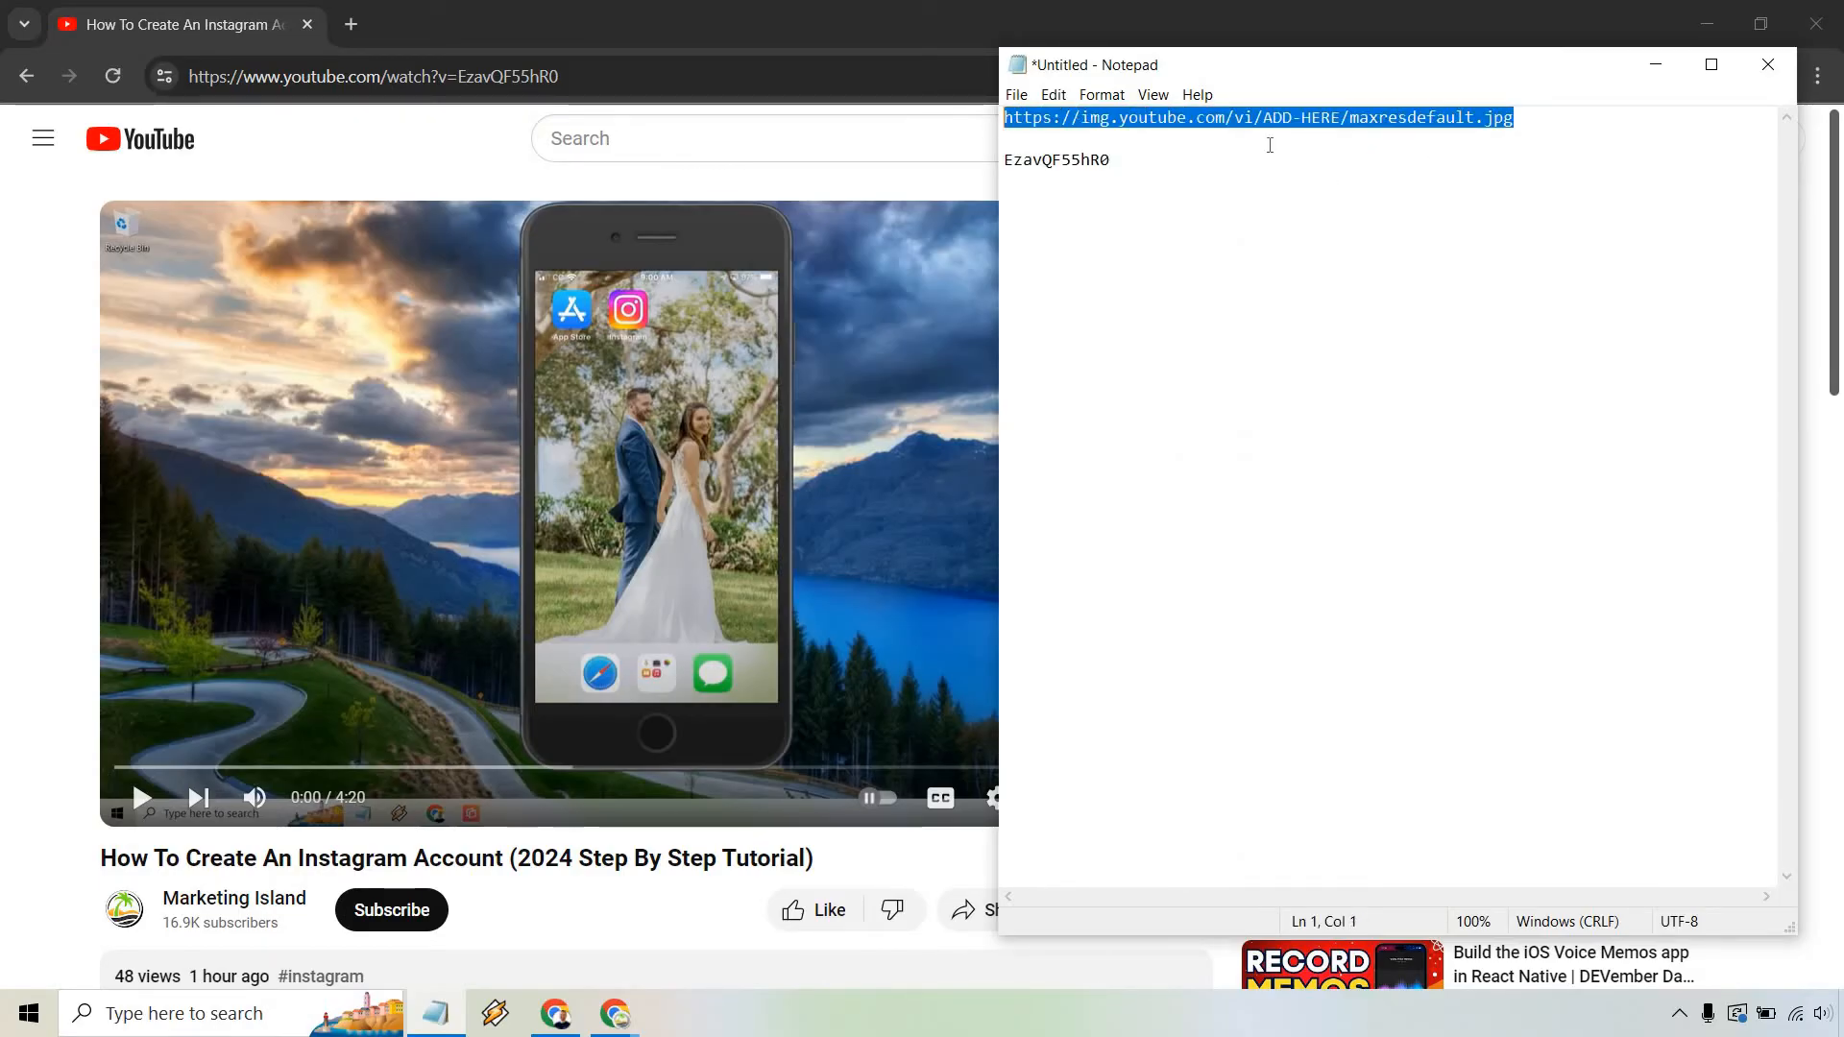
pyautogui.doubleClick(1293, 117)
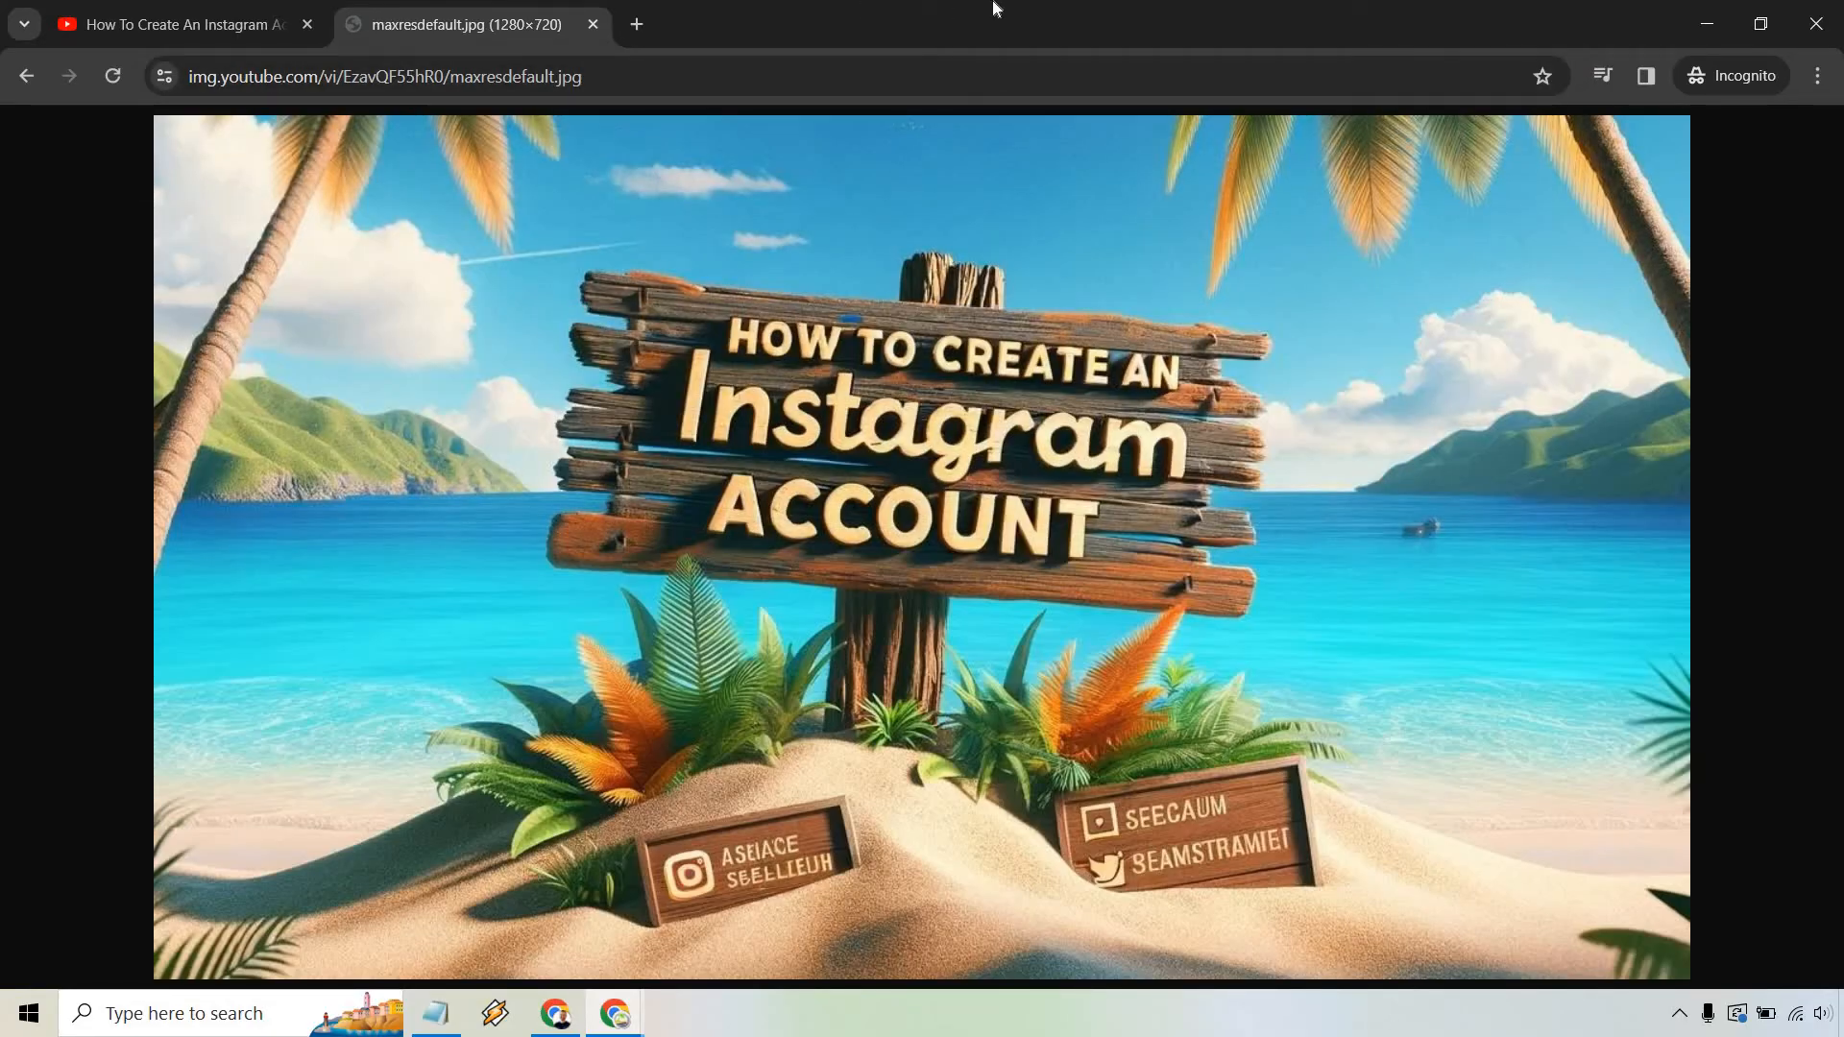
# Bring up the save and copy options for the loaded maxresdefault thumbnail image
pyautogui.rightClick(1053, 283)
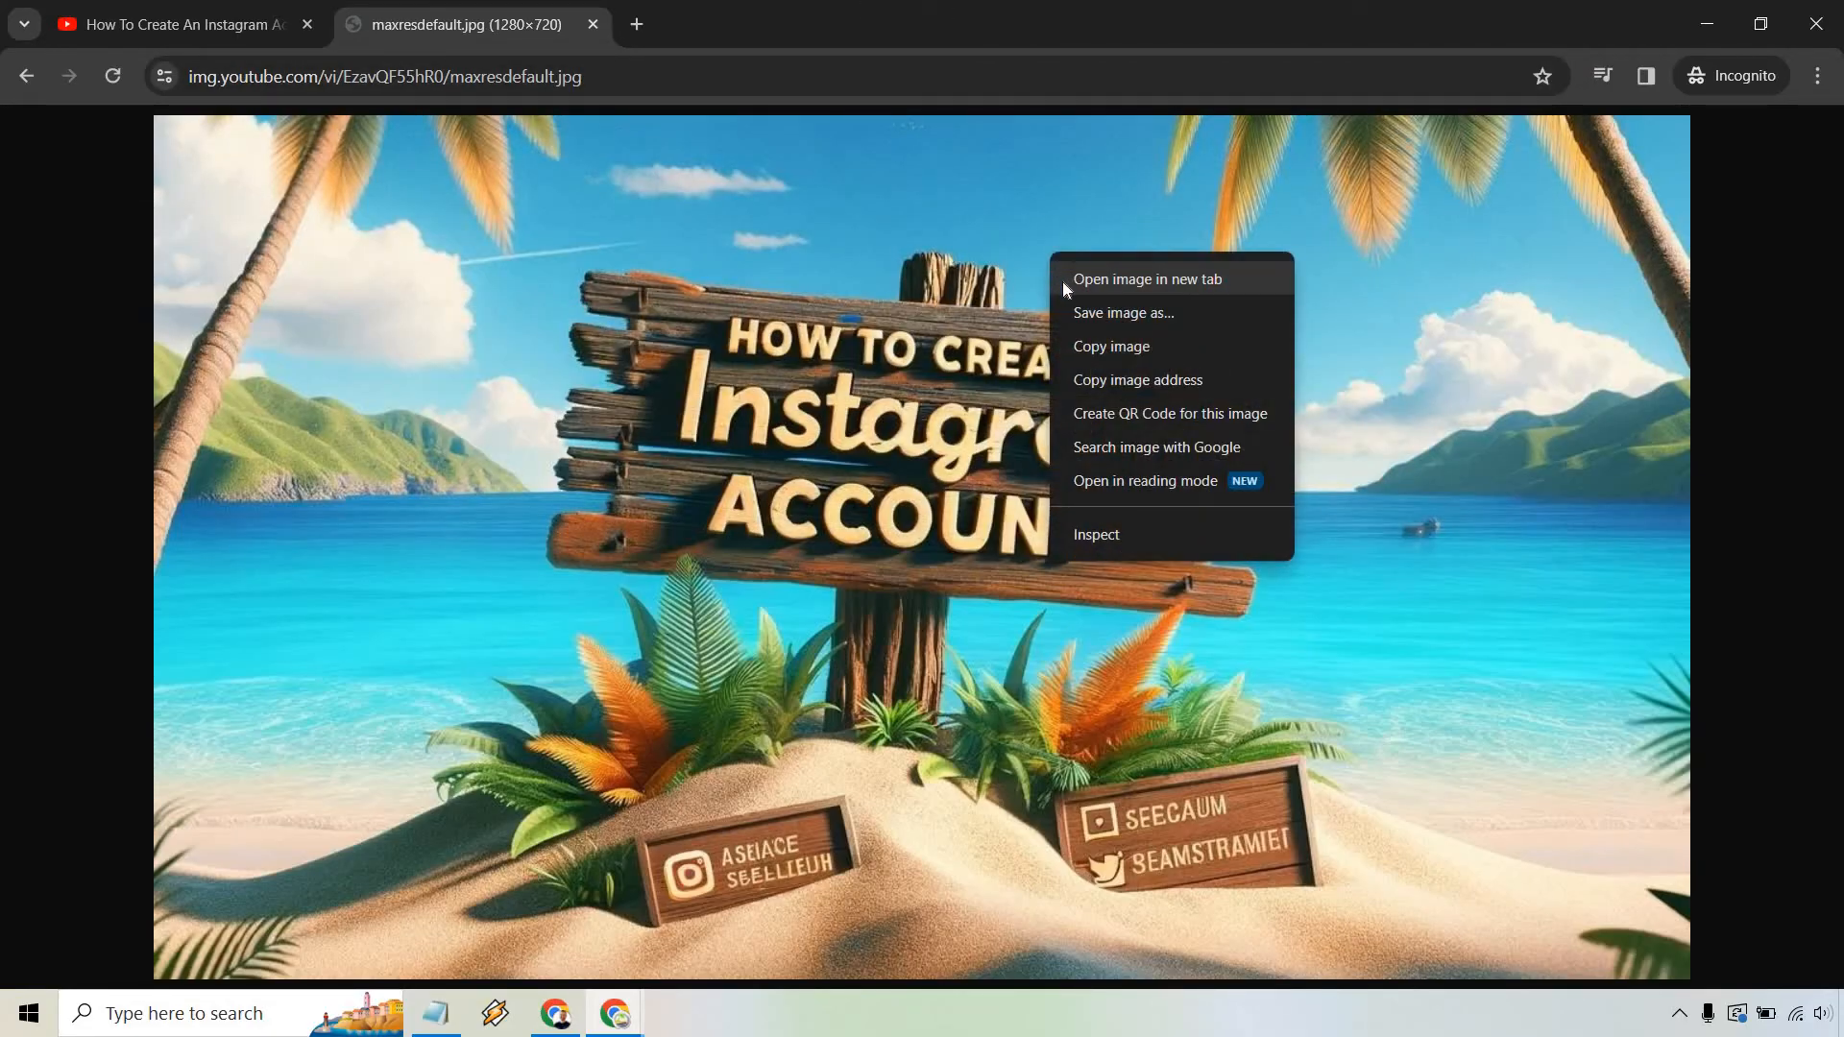